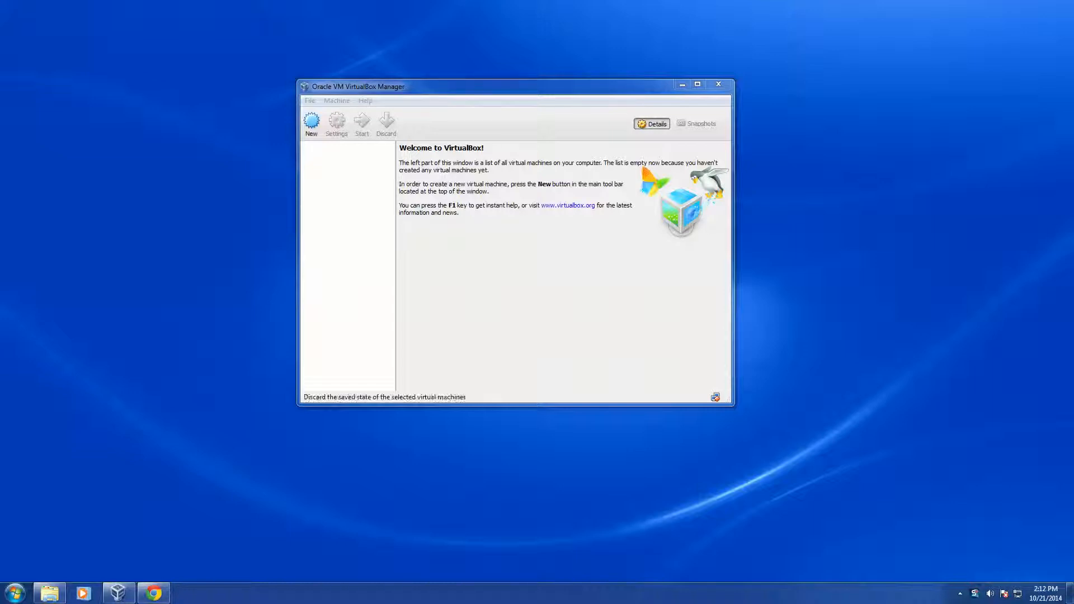
Create a new VM named centos7x64base with type Linux and version Red Hat (64 bit).
left_click(311, 121)
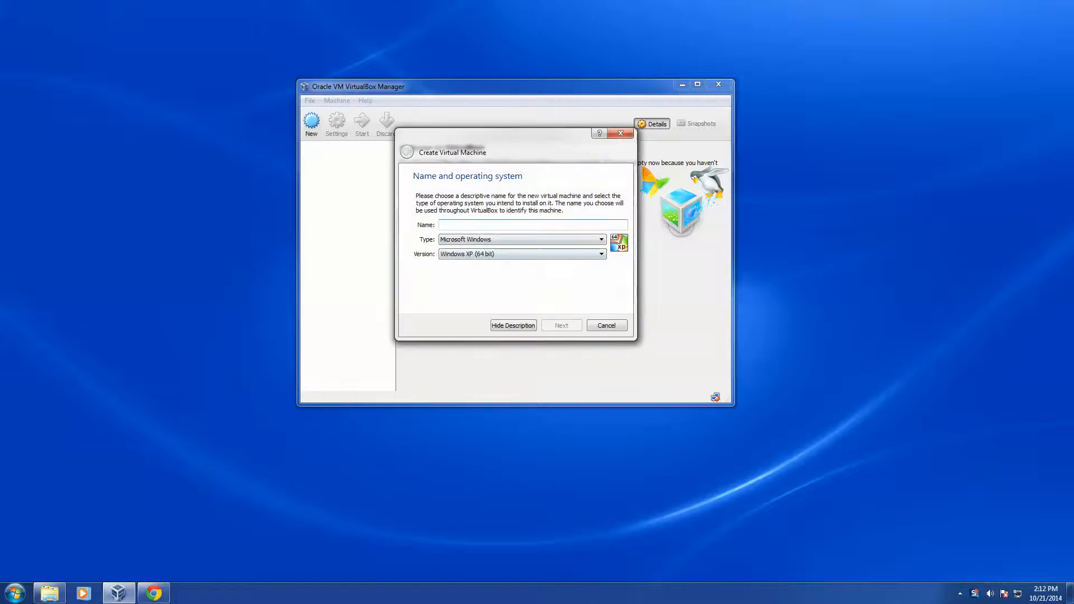
left_click(527, 225)
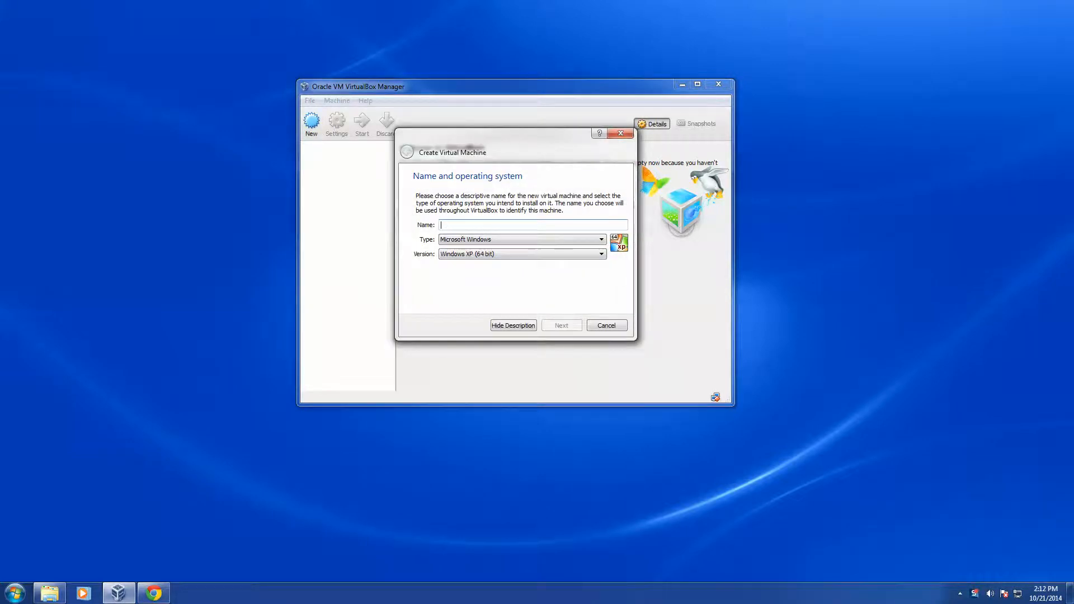
type("centos7x64")
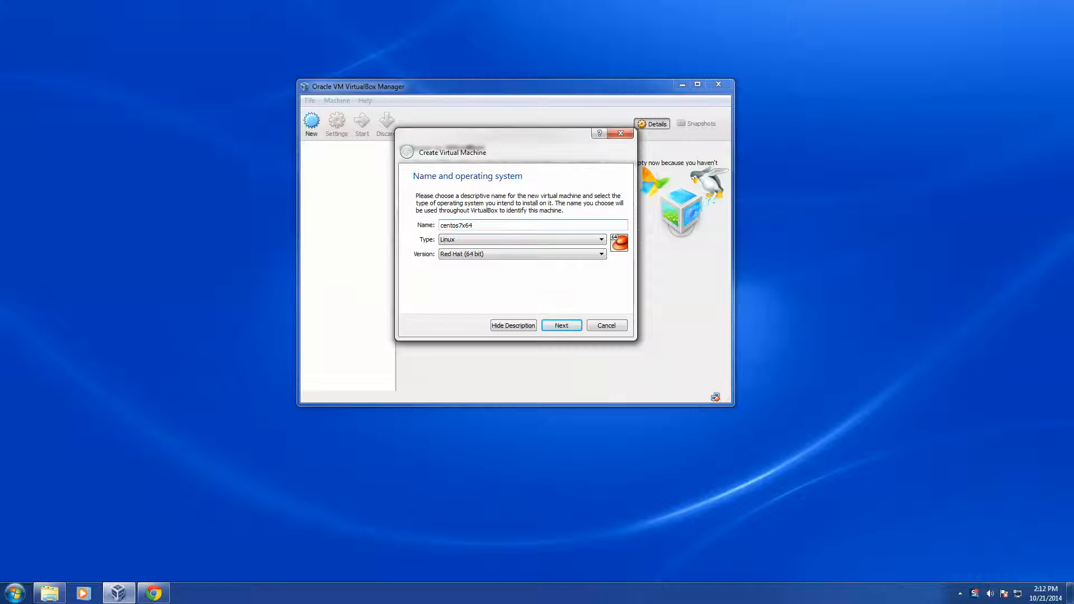
type("base")
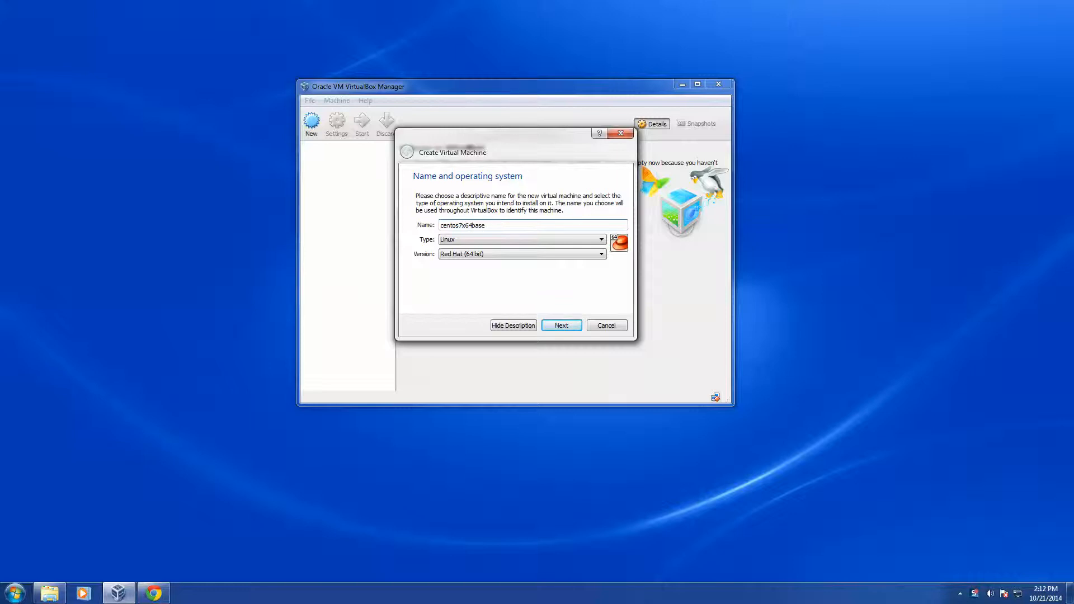
left_click(520, 254)
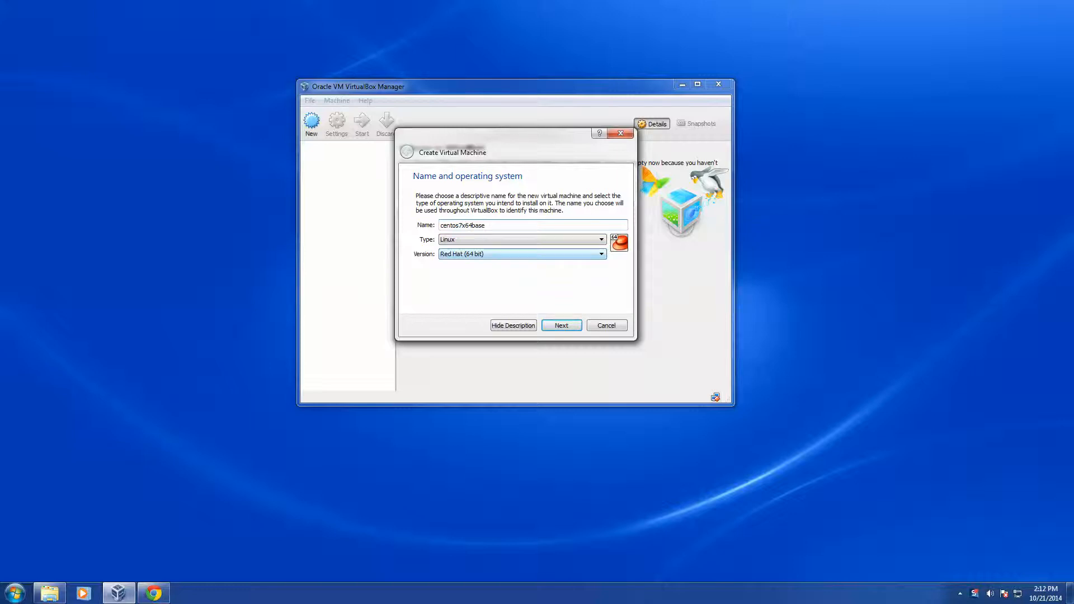
left_click(527, 225)
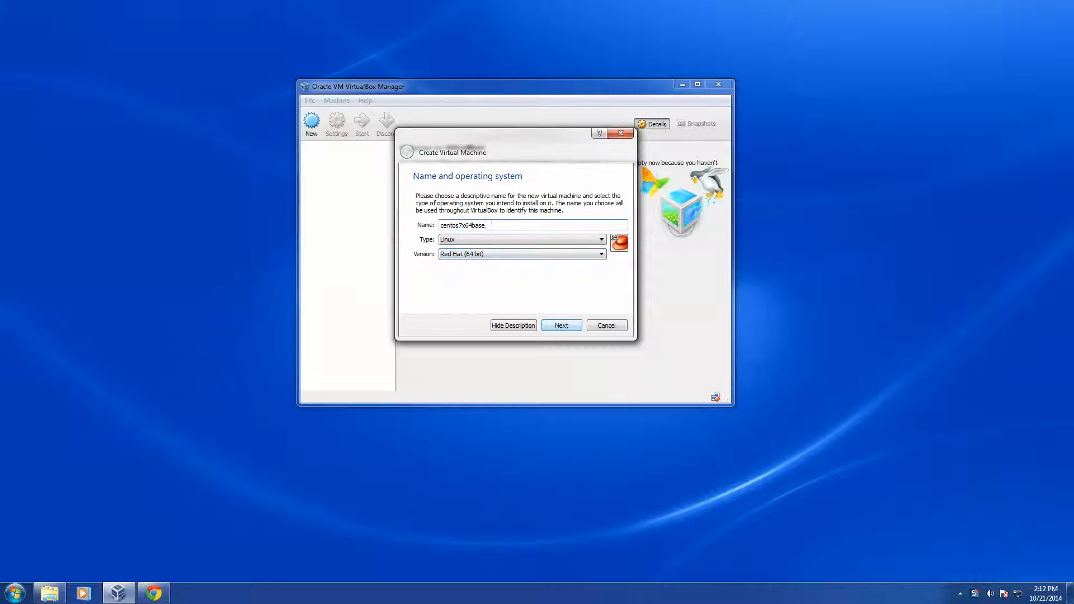
Accept the default memory size and choose to create a new virtual hard drive now.
left_click(560, 325)
type("409")
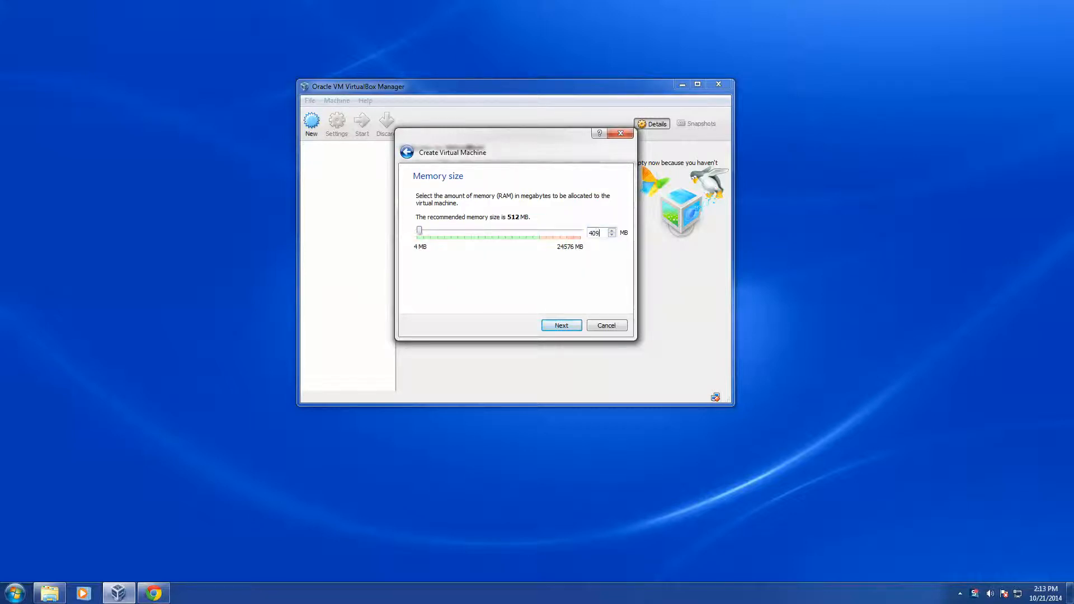
left_click(561, 324)
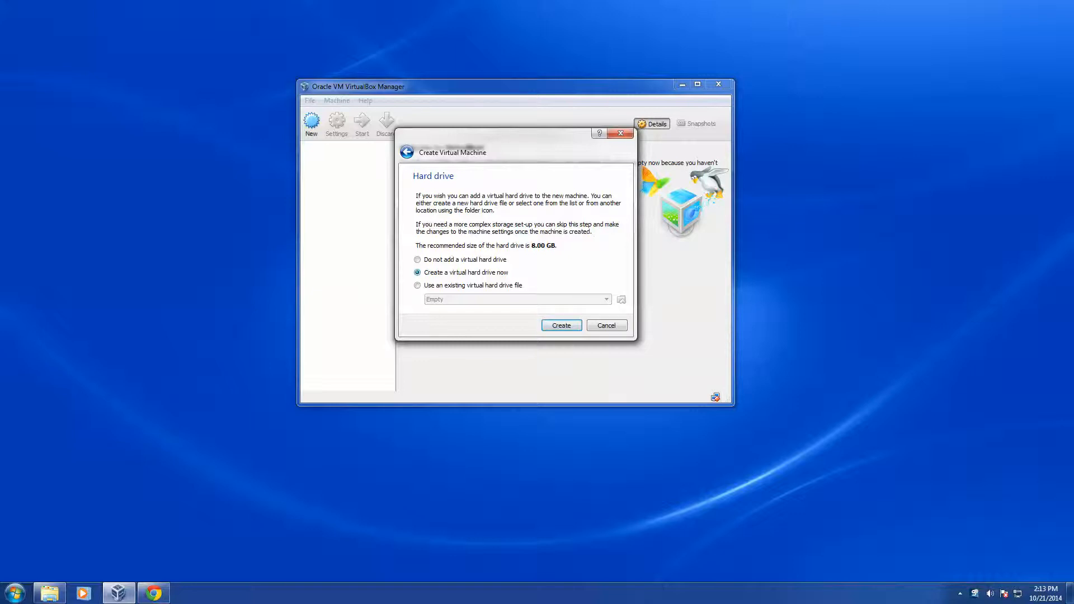
left_click(561, 324)
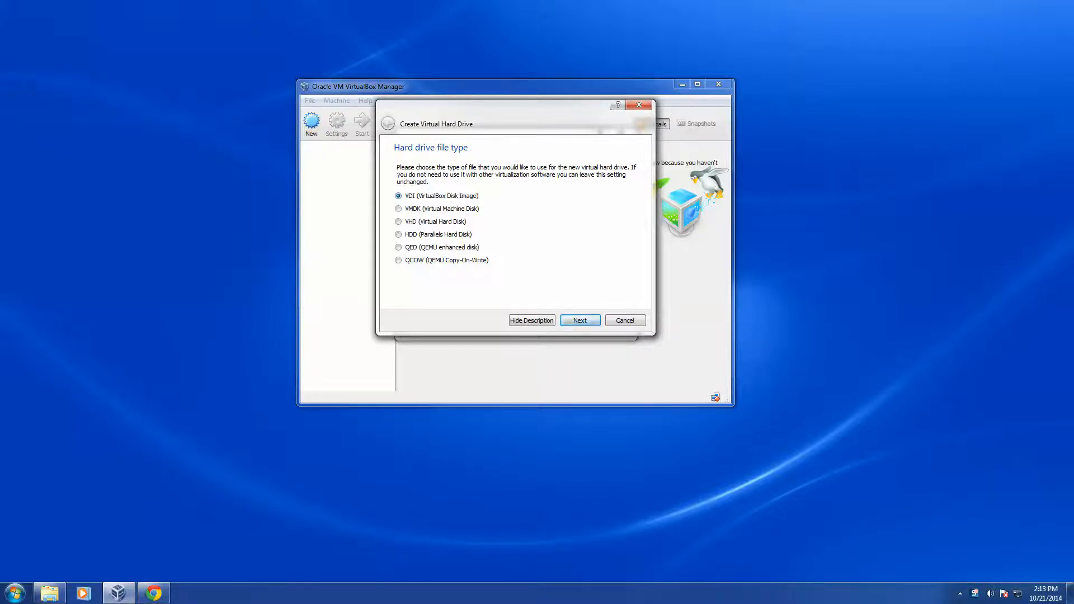
Create a dynamically allocated 50 GB VDI disk to finish the machine.
left_click(578, 320)
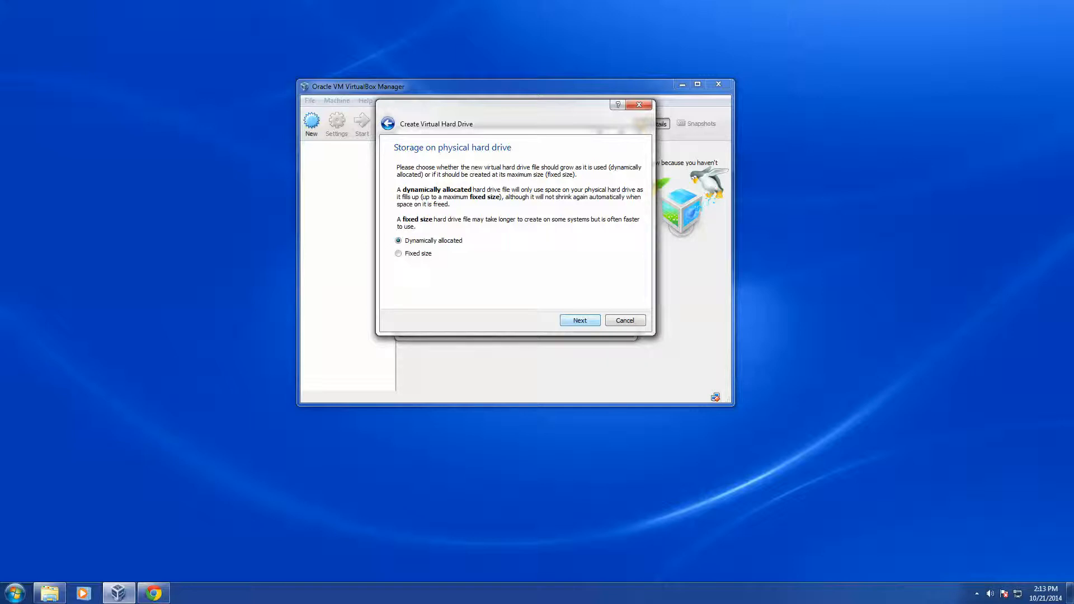
left_click(578, 320)
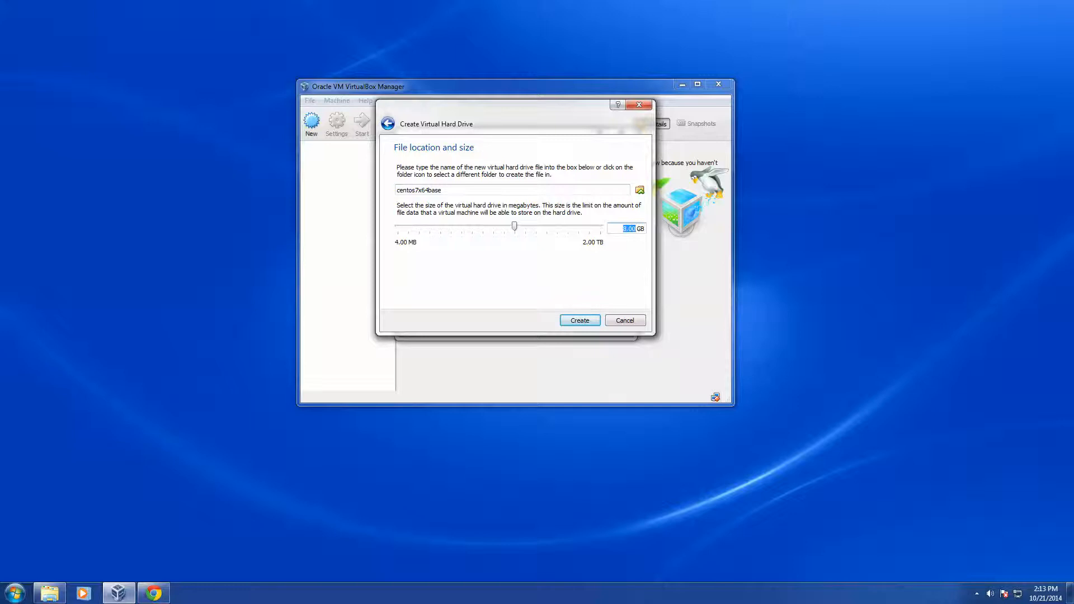
type("50")
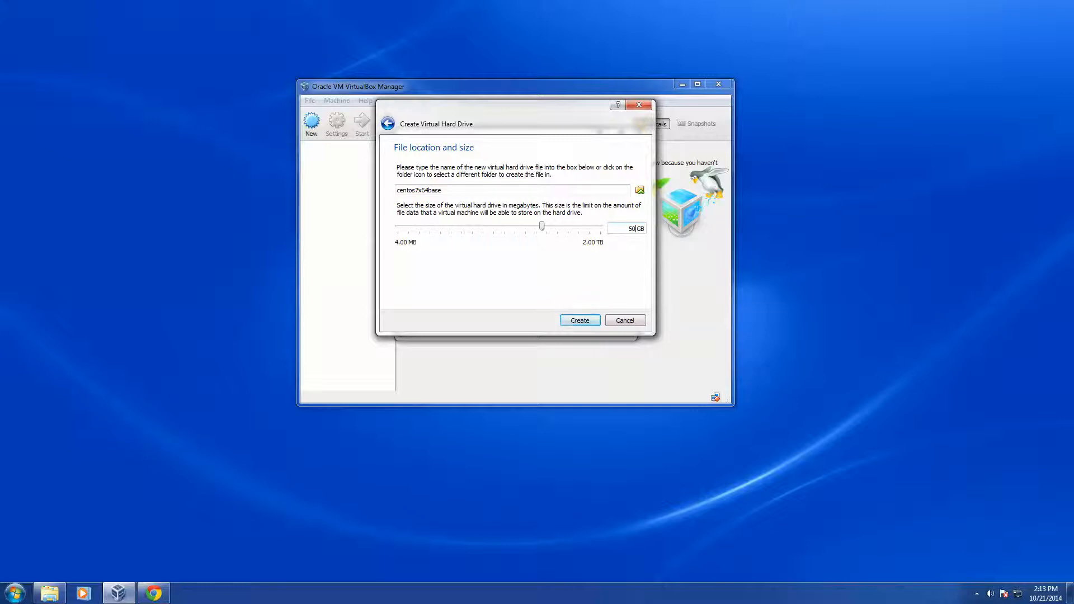
left_click(578, 320)
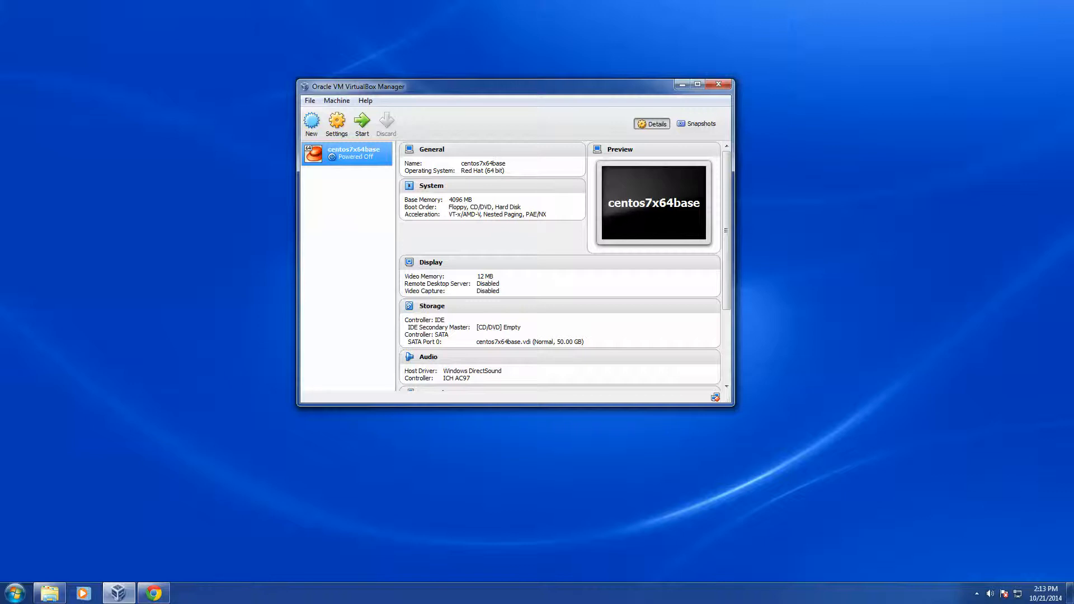
In Settings > System > Processor, raise the processor count from 1 to 2.
right_click(346, 153)
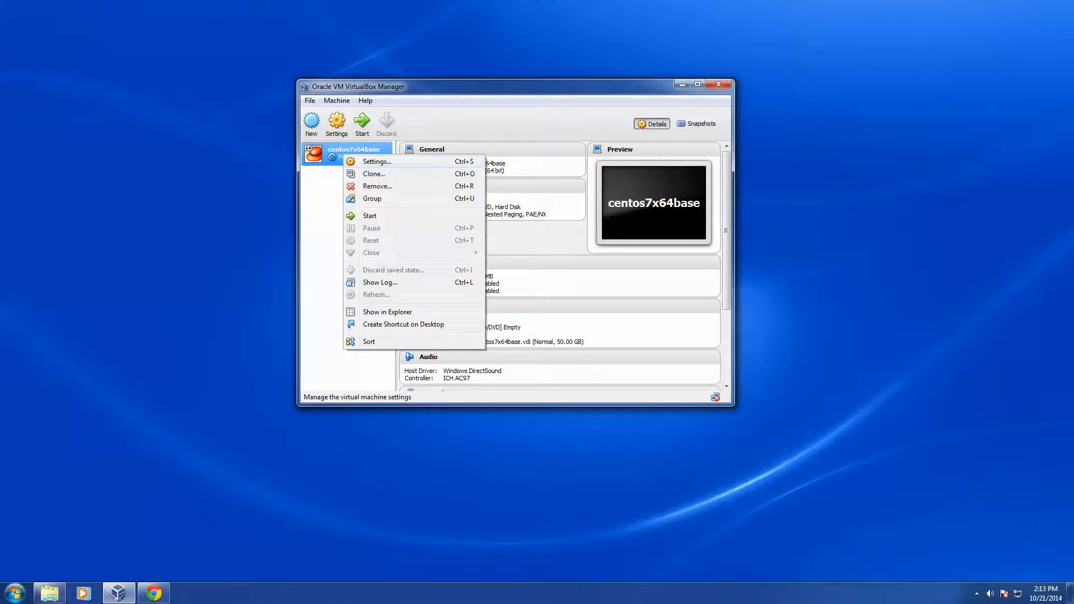
left_click(376, 161)
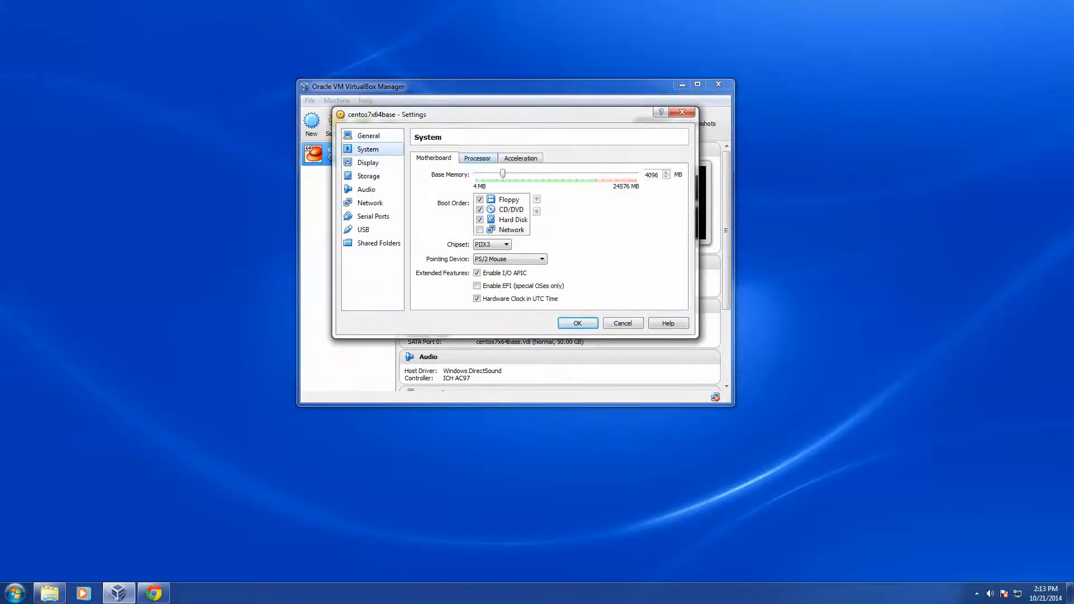
left_click(476, 158)
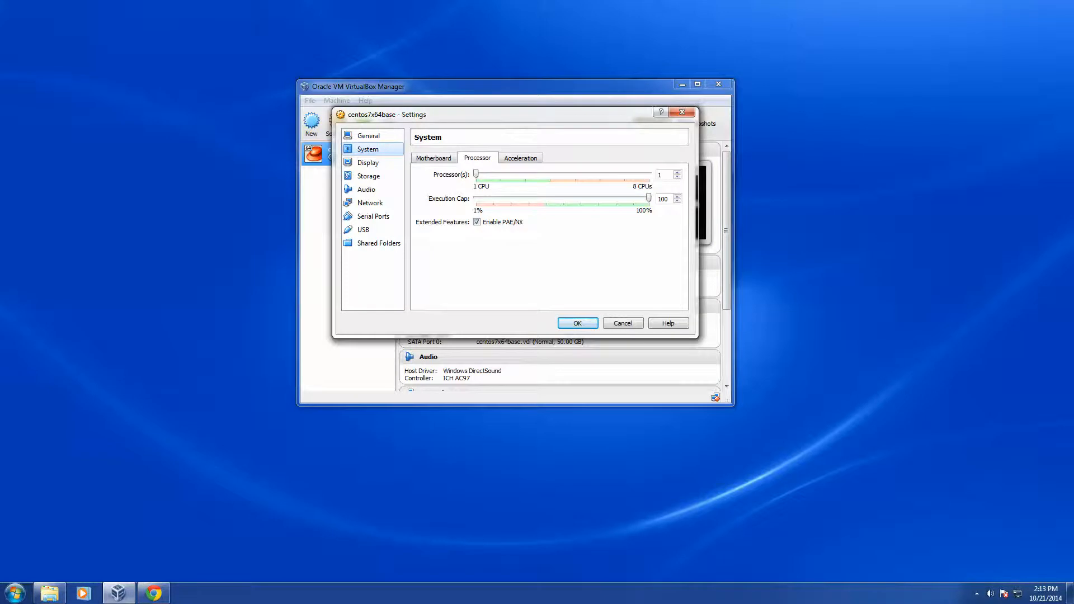
left_click_drag(474, 174, 501, 173)
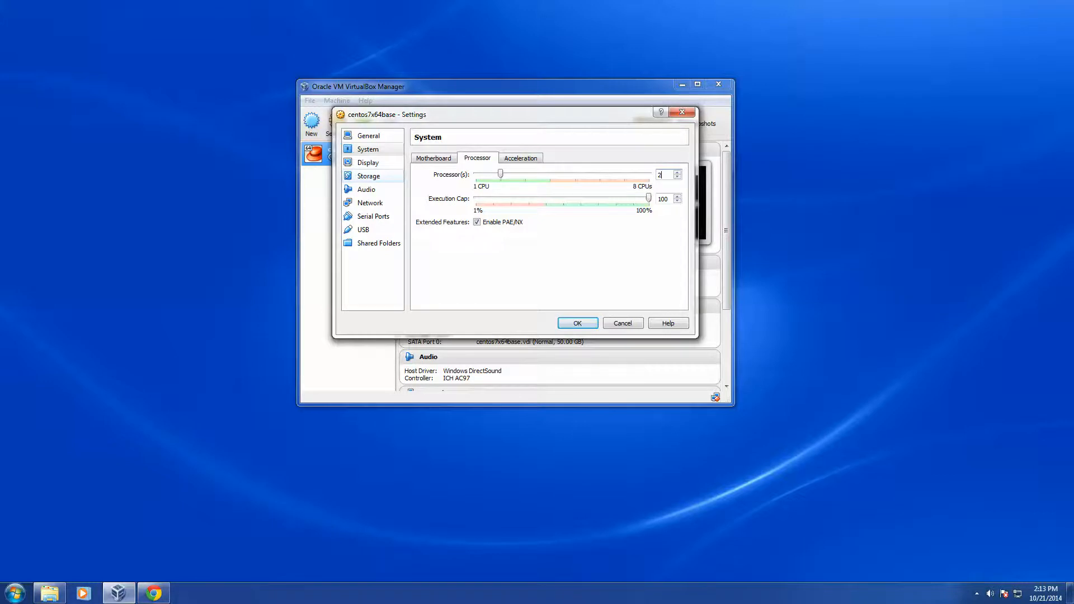
In Storage, attach CentOS-7.0-1406-x86_64-Minimal from Downloads as the IDE CD/DVD drive.
left_click(368, 176)
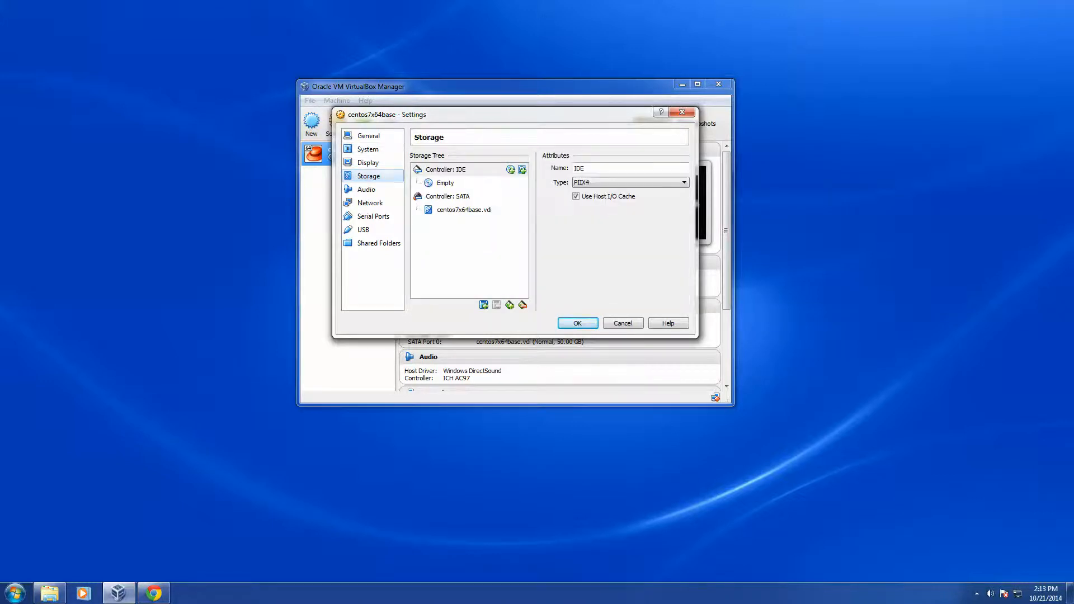
left_click(444, 182)
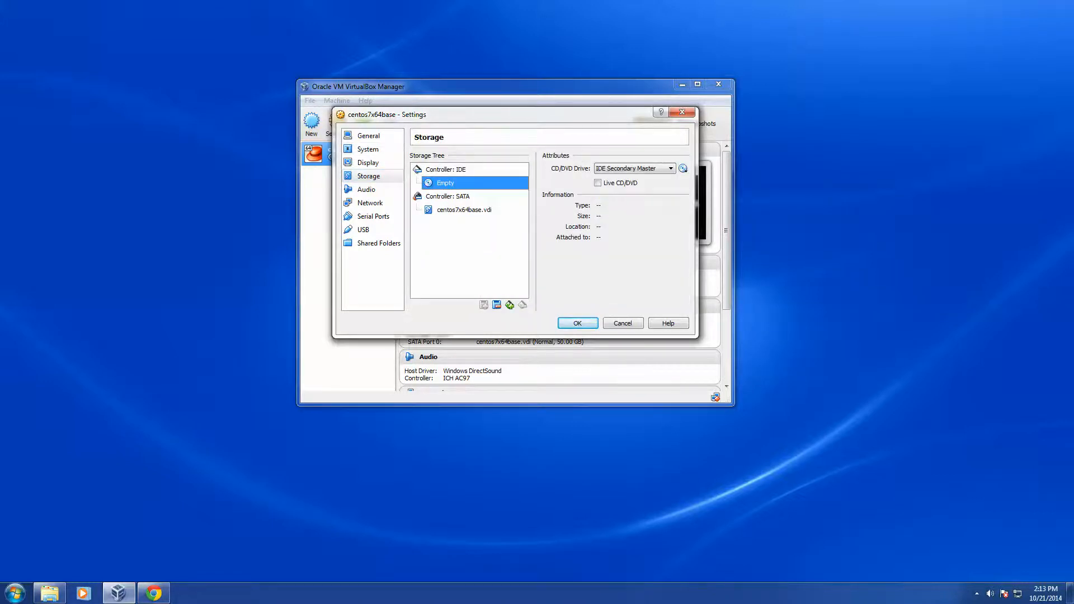
left_click(522, 305)
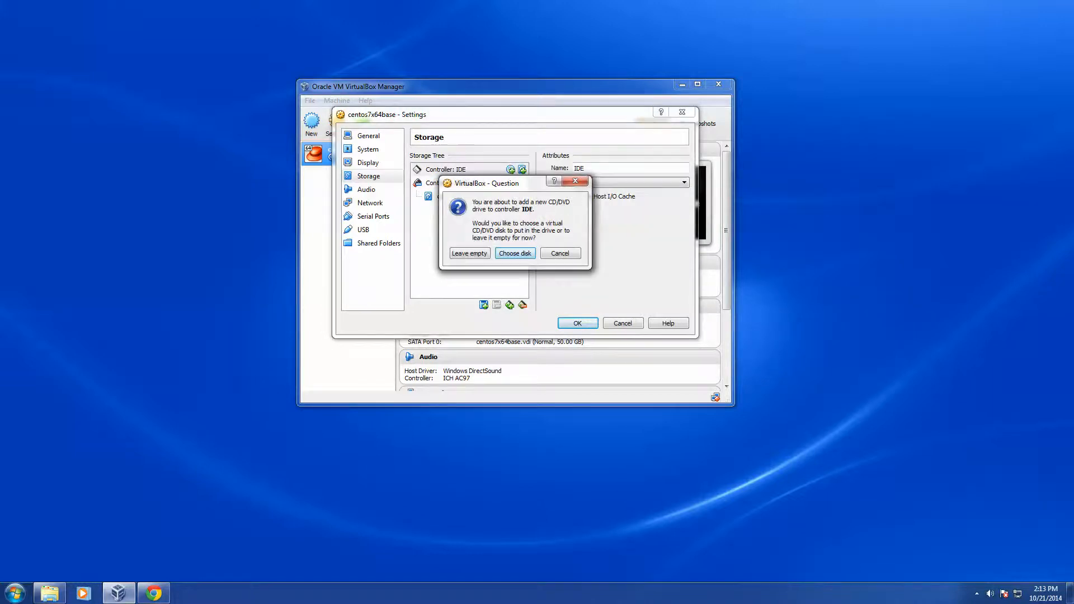
left_click(515, 252)
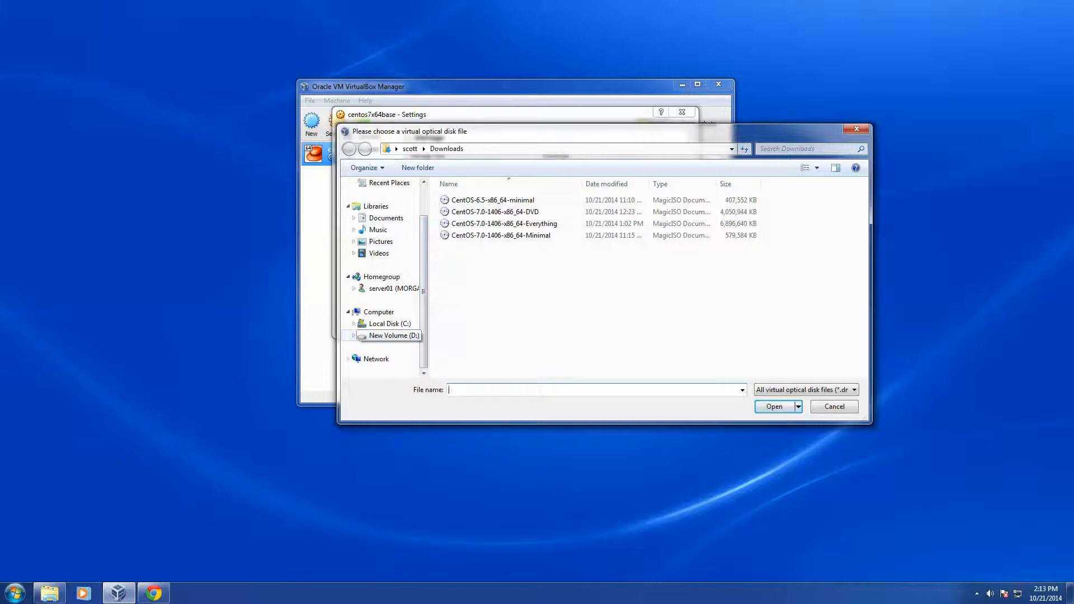
left_click(394, 335)
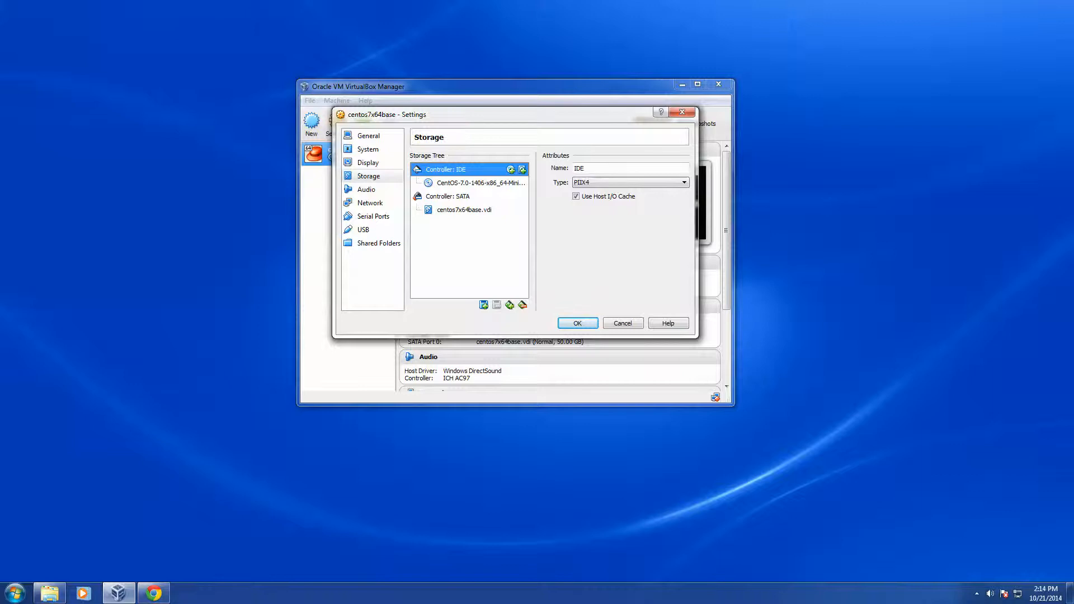
Set the network adapter to Bridged Adapter on the Realtek PCIe controller and save settings.
left_click(370, 202)
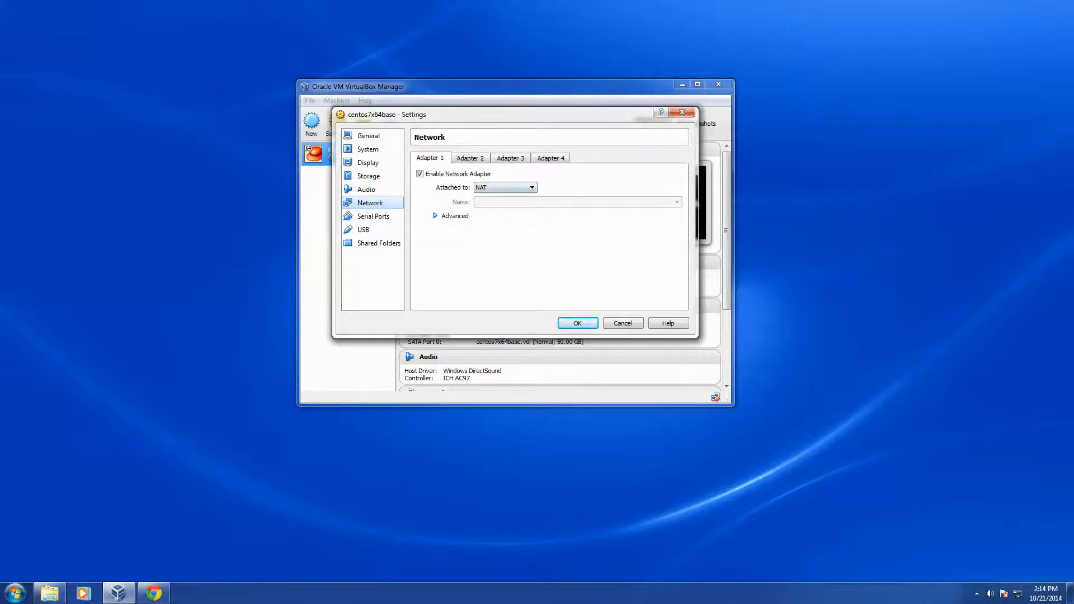
left_click(532, 187)
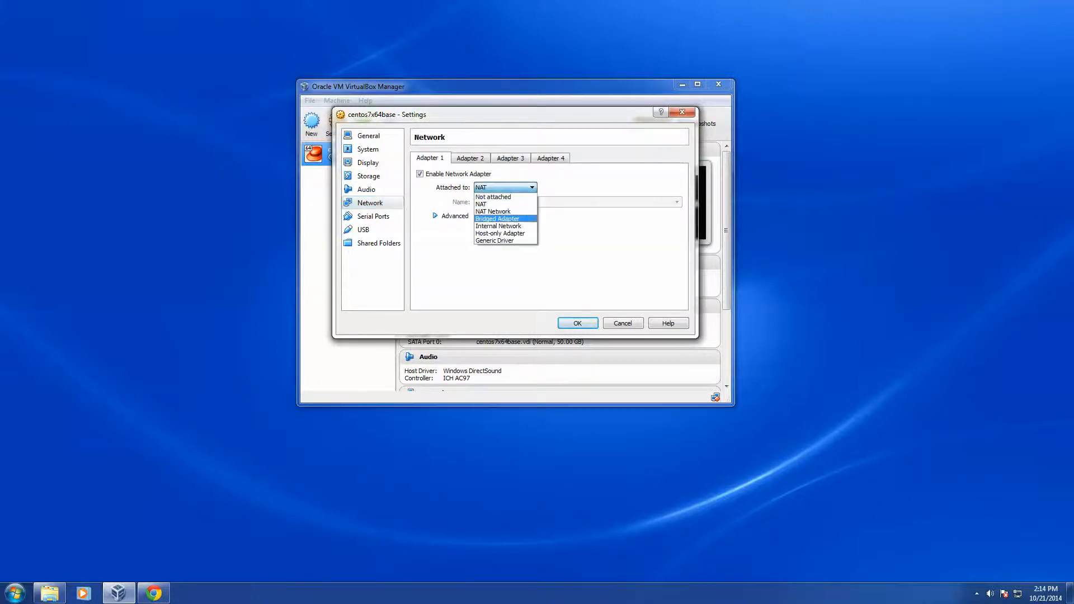
left_click(496, 219)
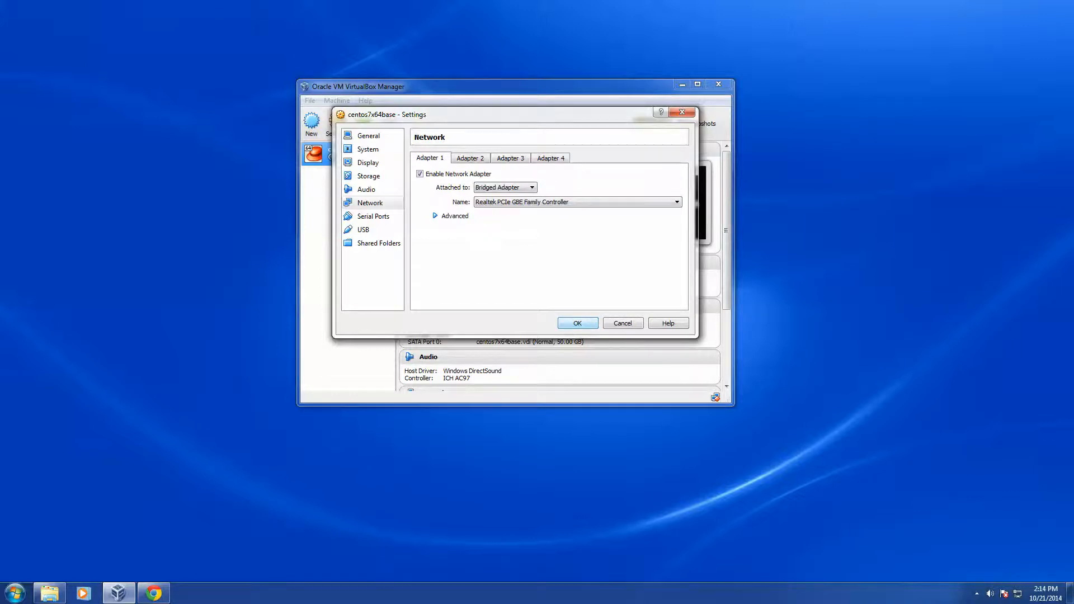
left_click(578, 322)
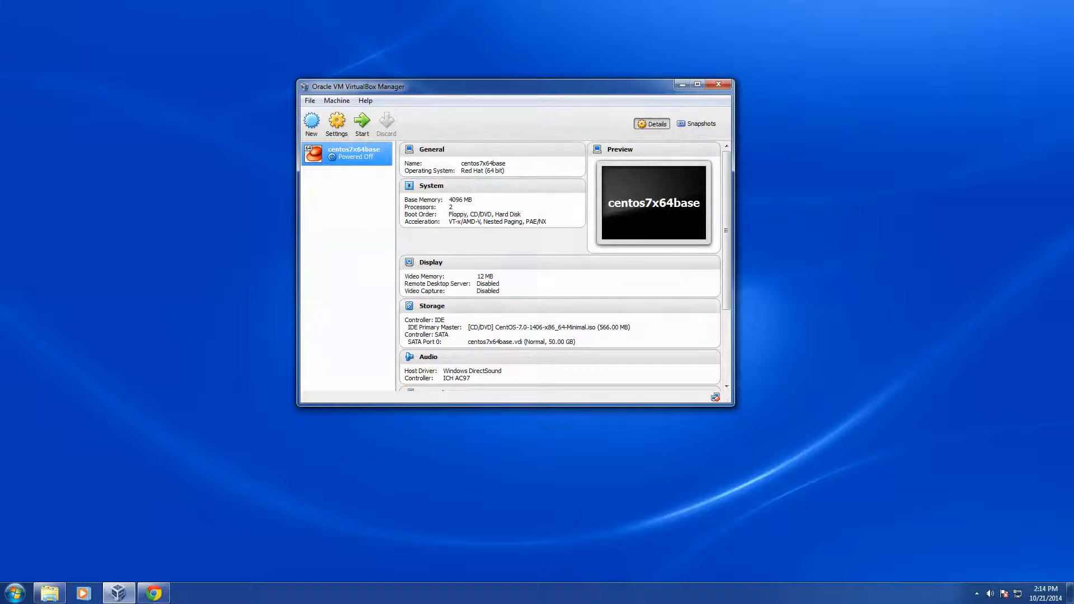
Start the centos7x64base machine so it boots the CentOS 7 installer.
left_click(361, 122)
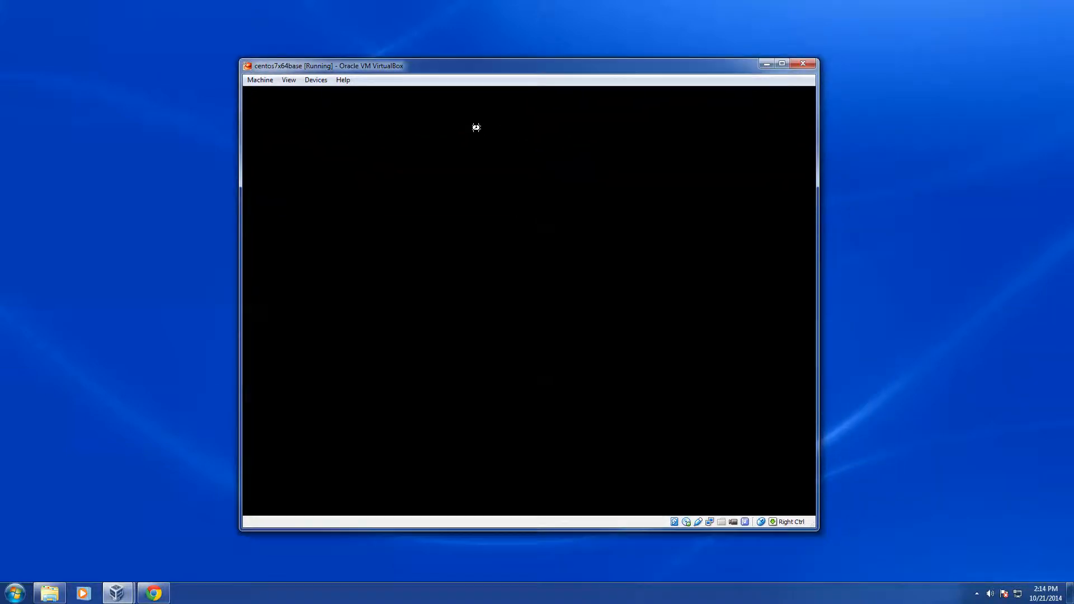
mouse_move(694, 299)
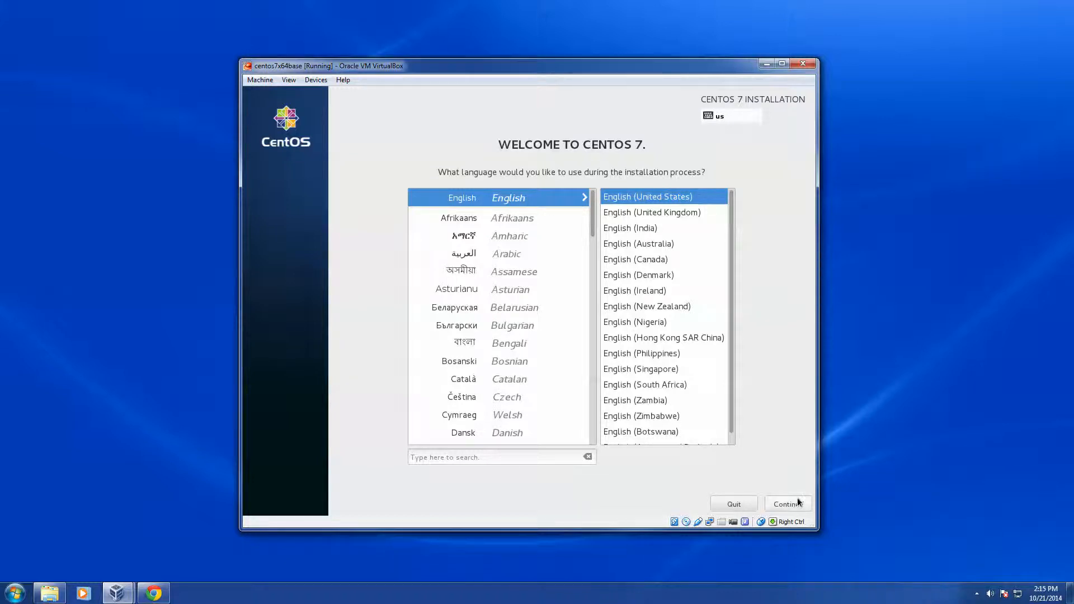
Continue with English and confirm the ATA VBOX HARDDISK with automatic partitioning as destination.
left_click(786, 504)
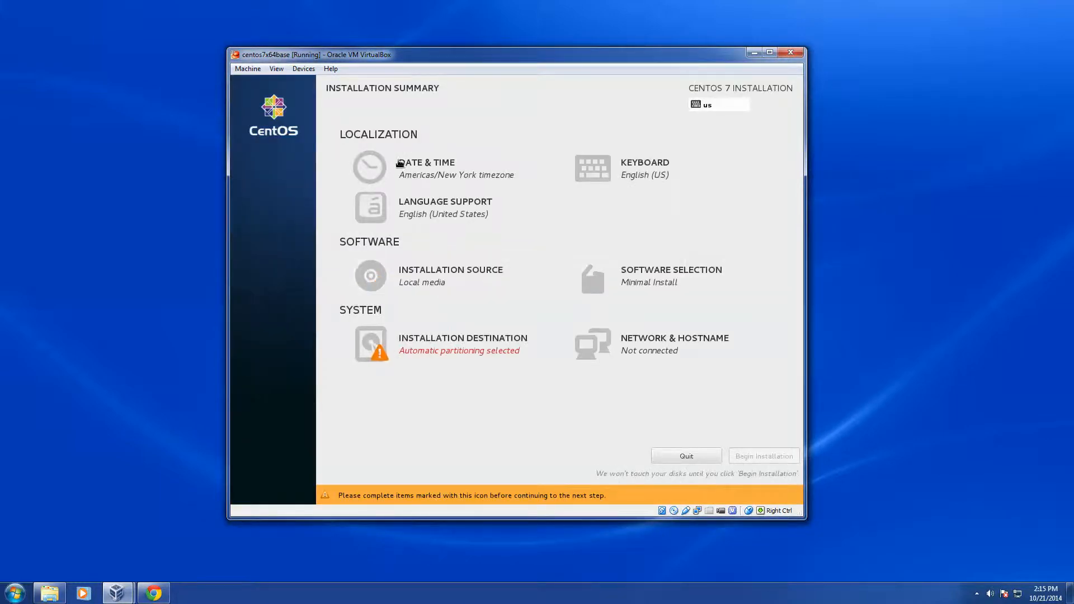
mouse_move(387, 174)
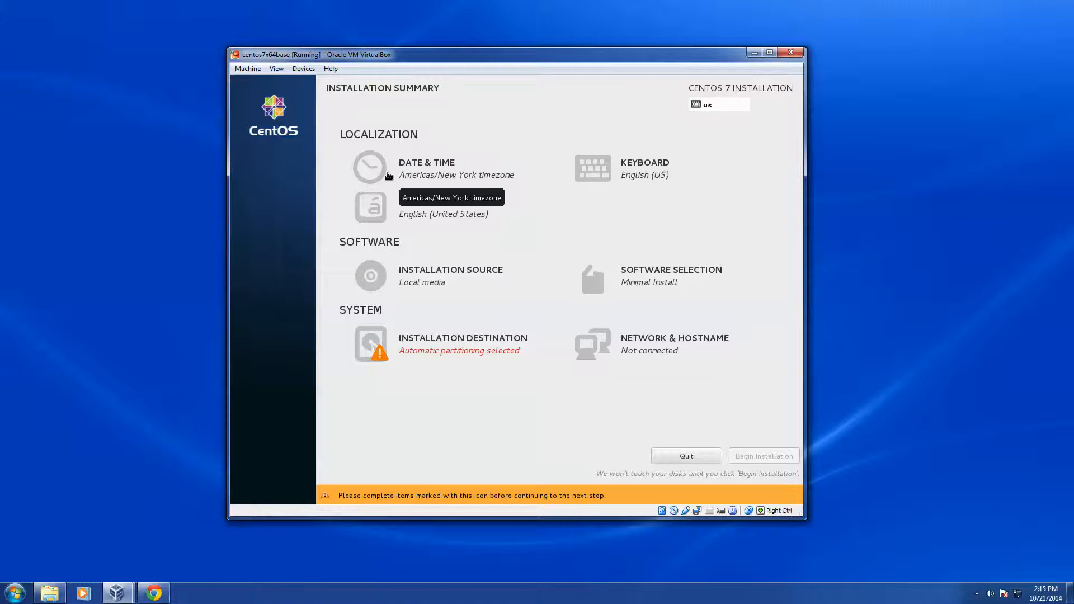
mouse_move(468, 177)
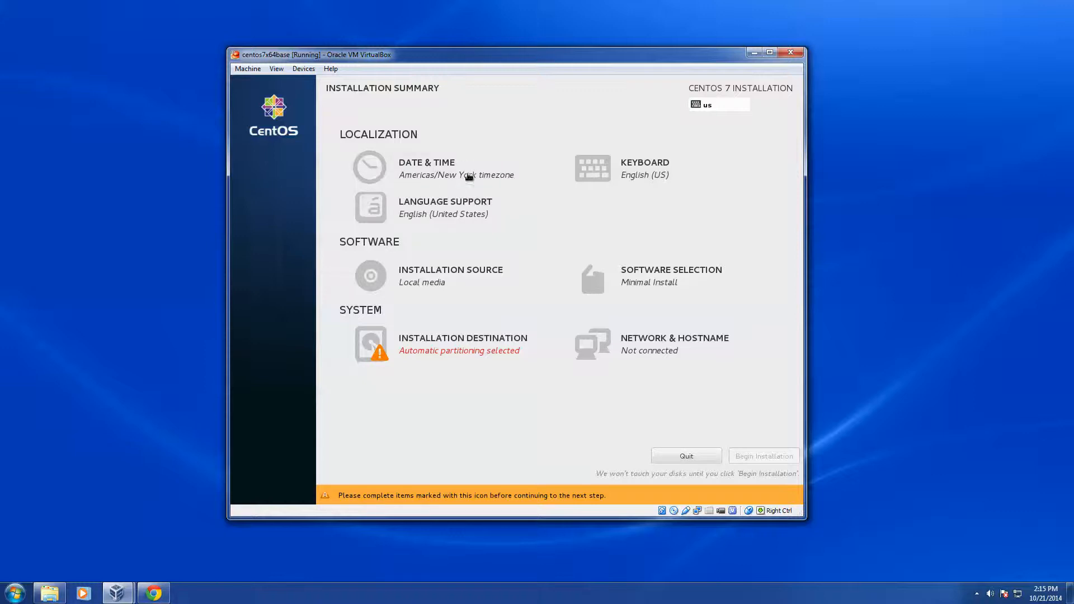
mouse_move(392, 216)
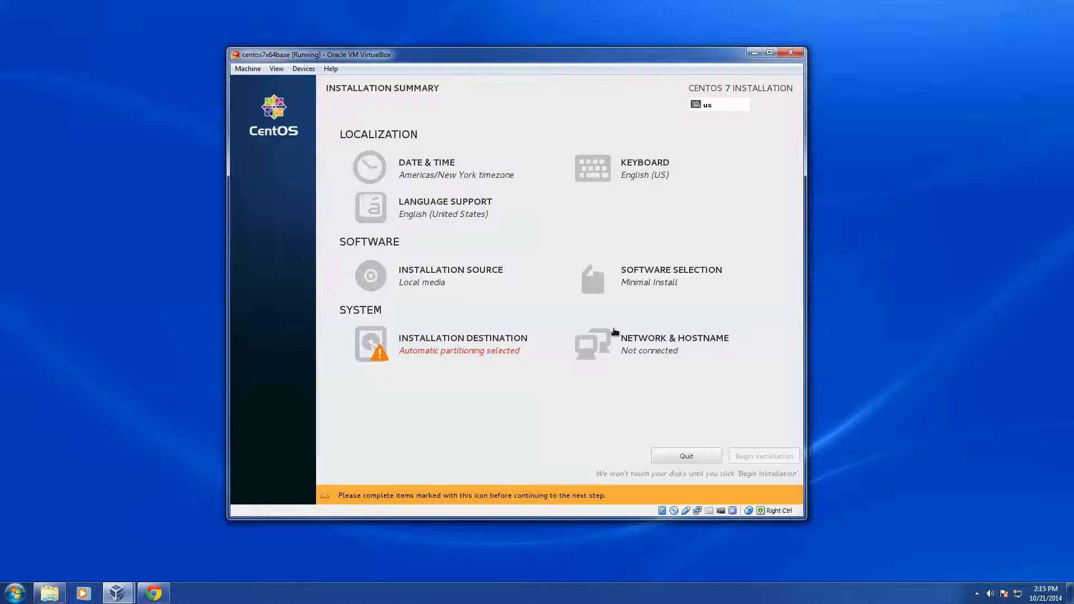
mouse_move(593, 326)
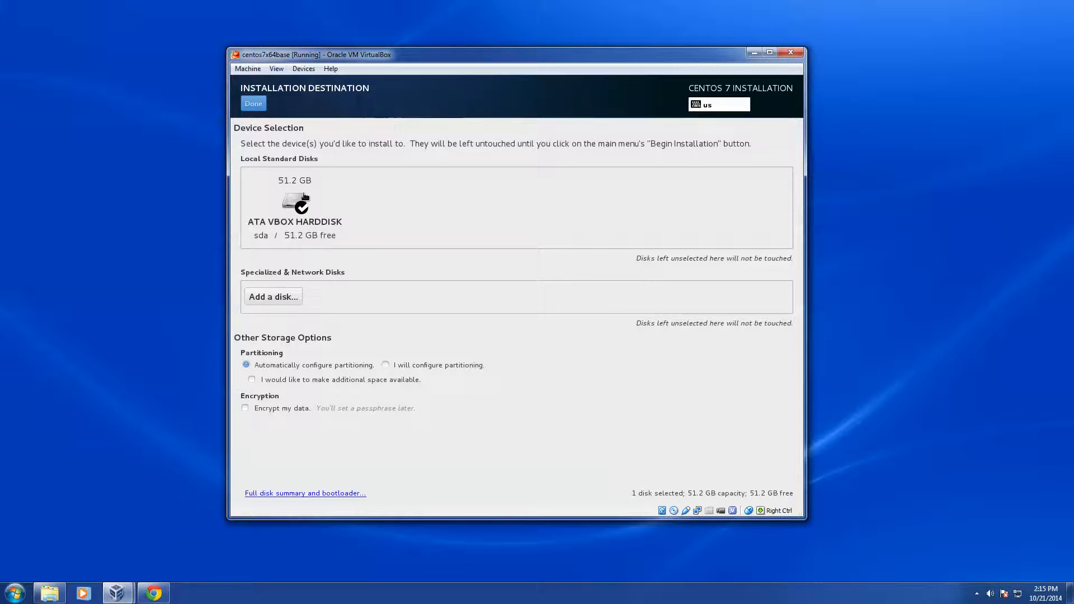
mouse_move(289, 381)
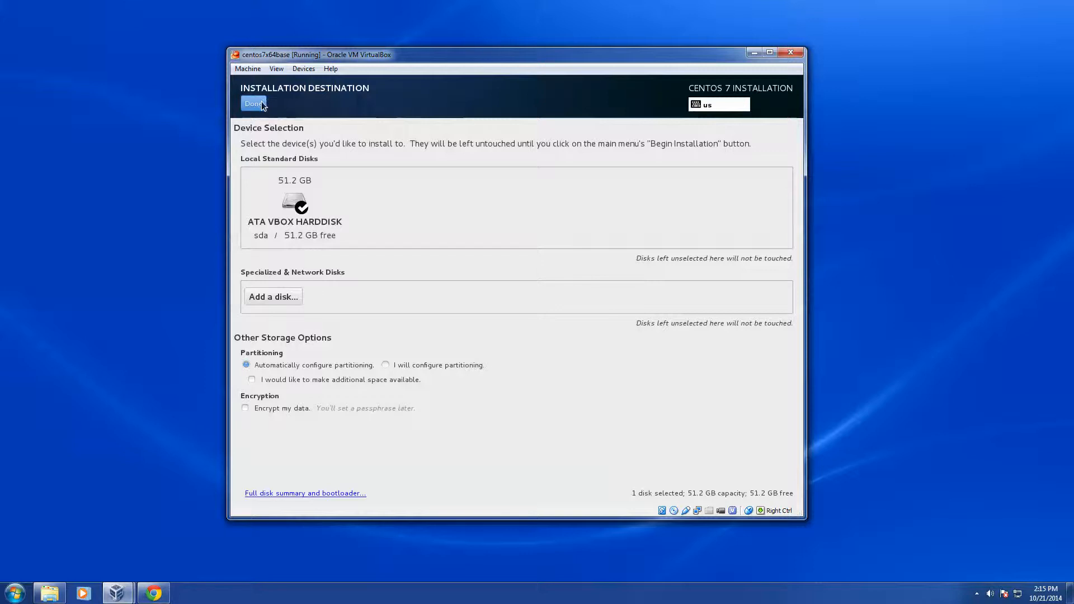
left_click(254, 103)
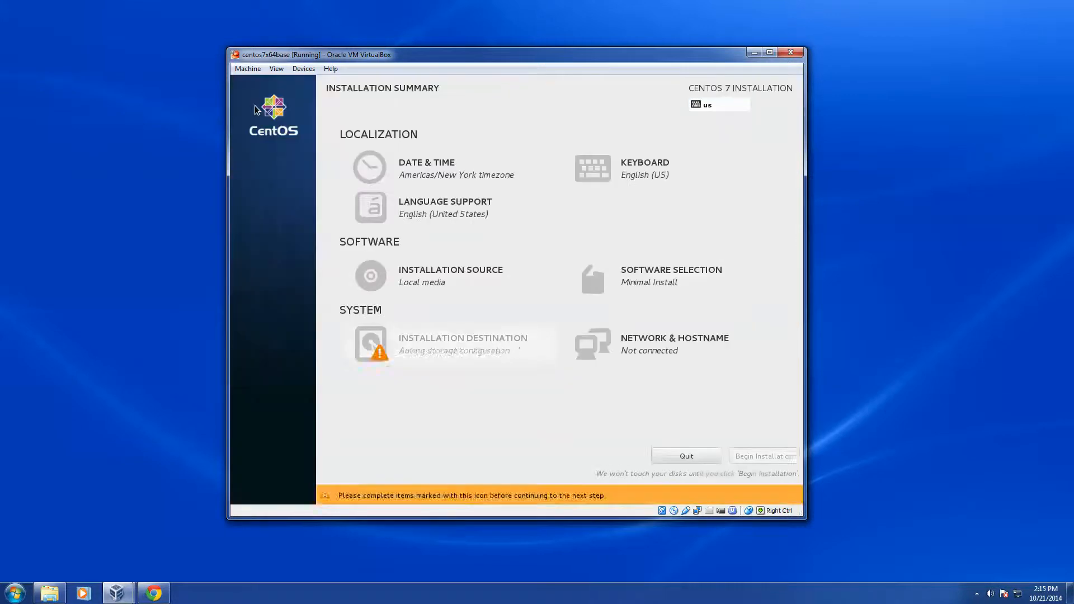
Set the hostname to centos64x64base.simplespider.com in Network & Hostname.
left_click(673, 342)
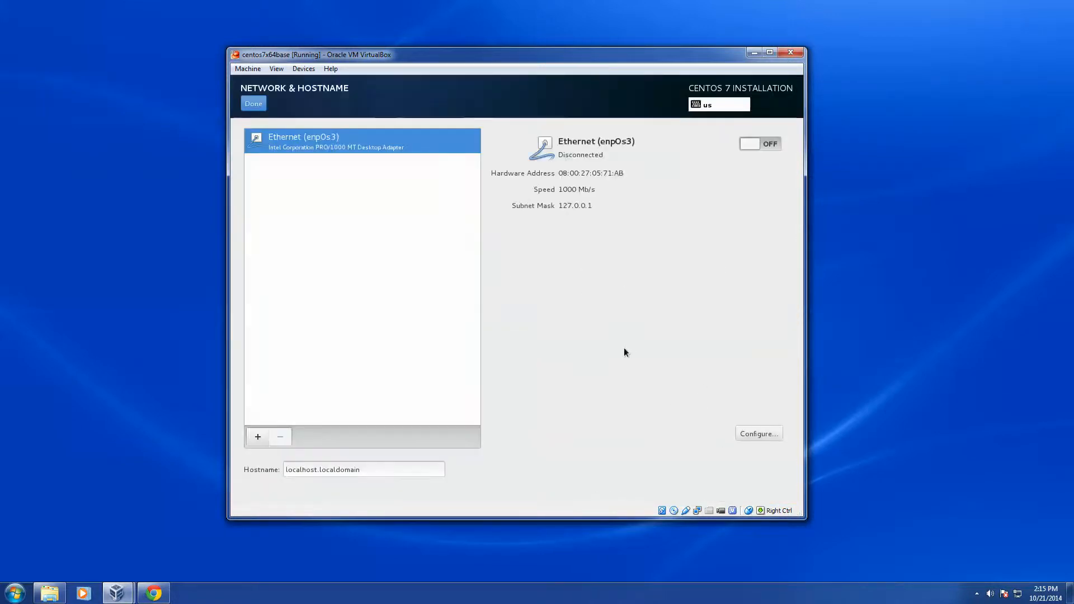
left_click(362, 469)
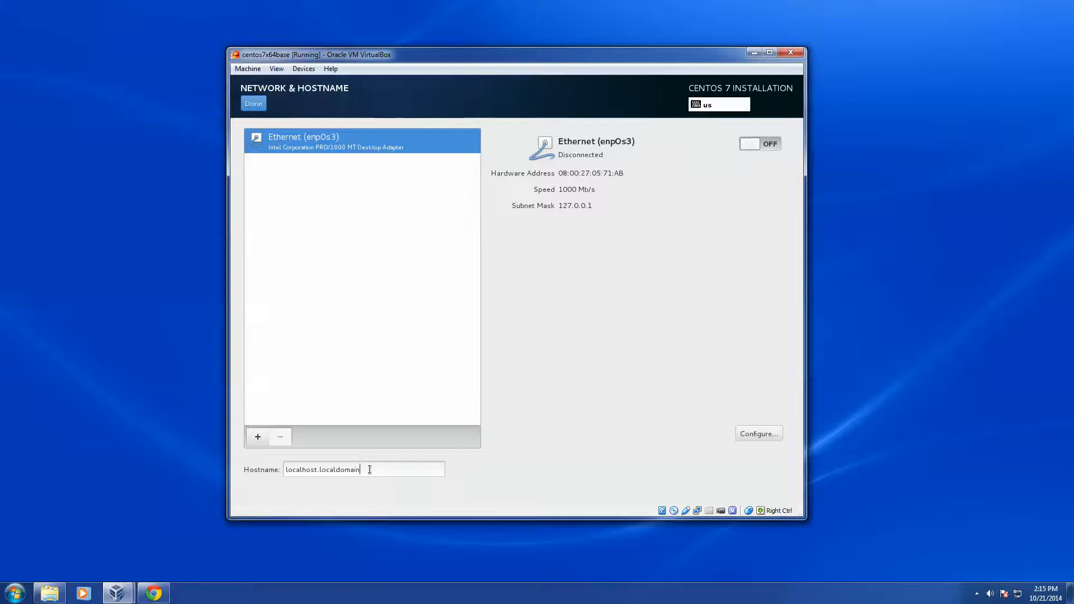
type("centos64x64base.simples")
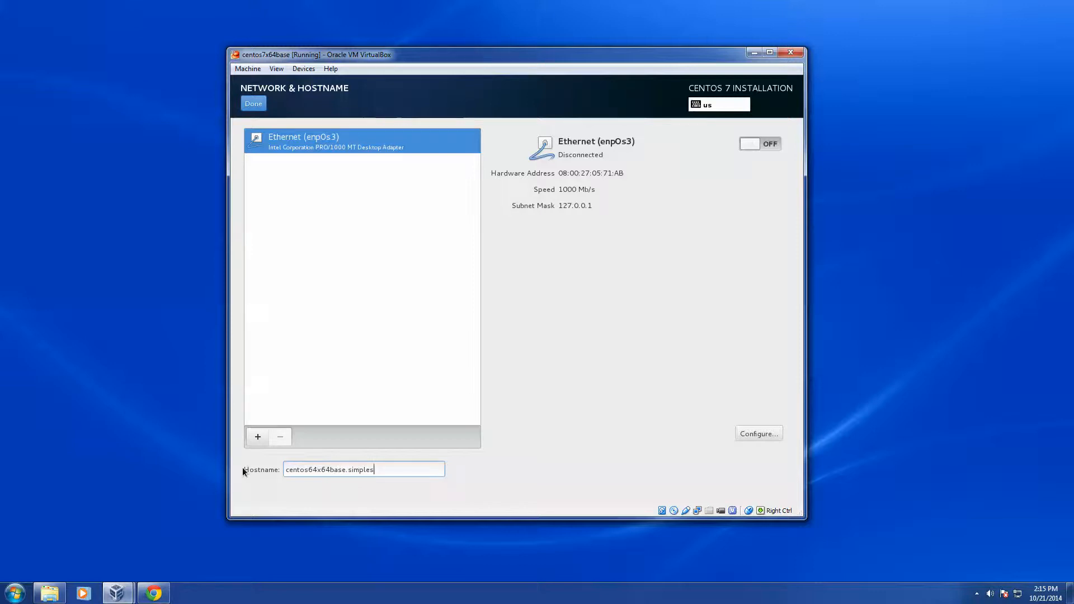
type("pider.com")
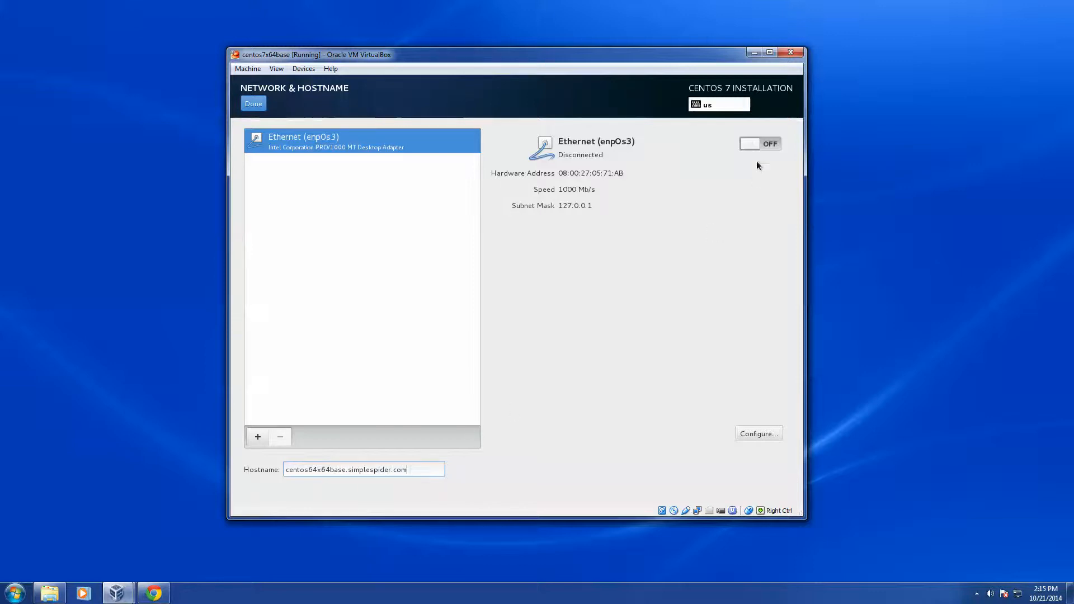
Switch Ethernet (enp0s3) ON, return to the summary and begin installation.
left_click(759, 144)
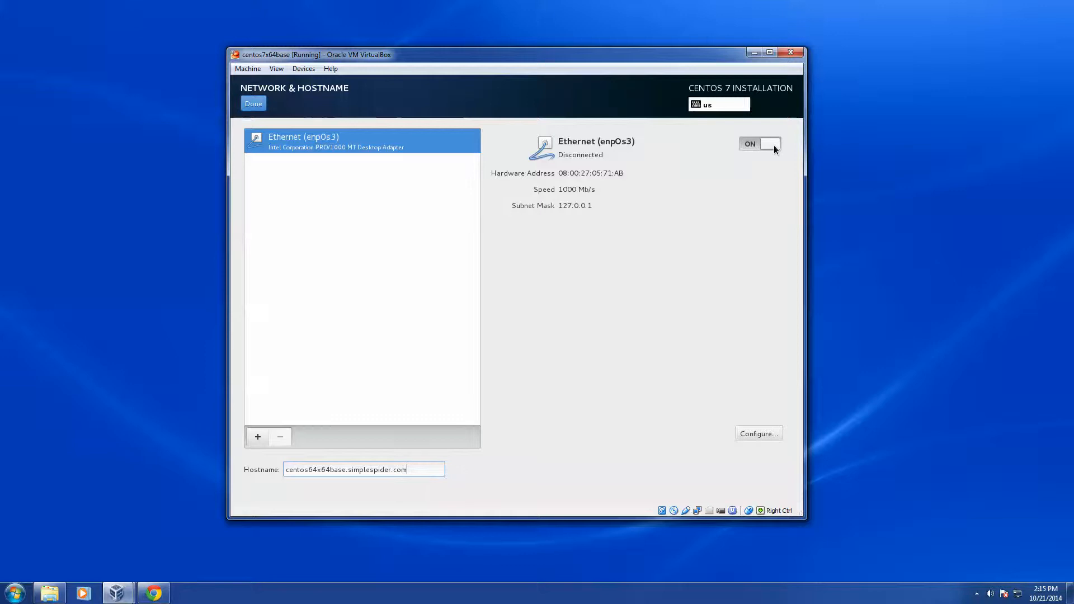
left_click(758, 144)
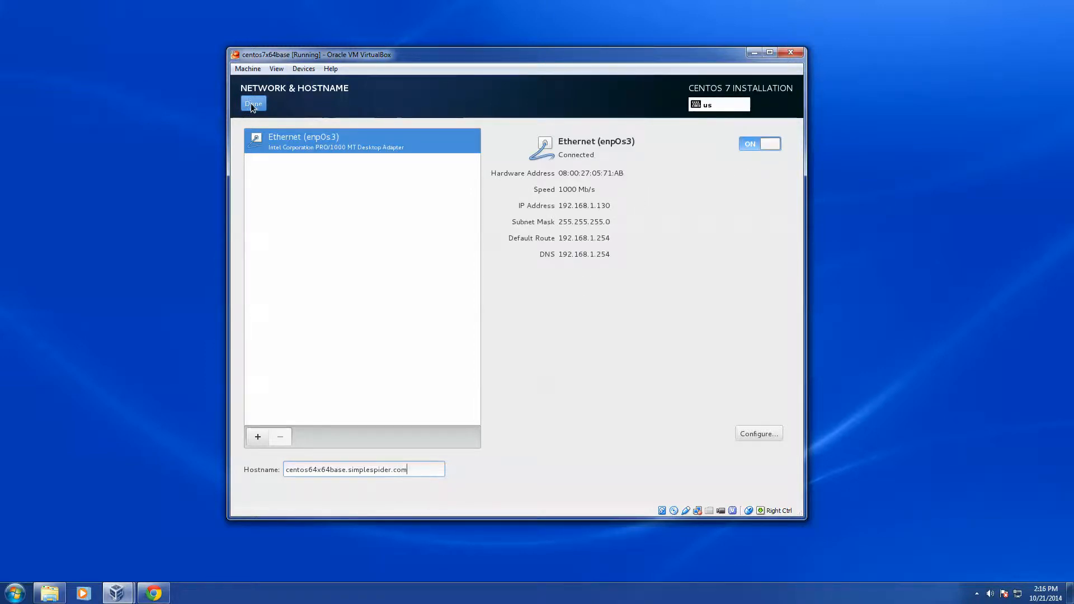
left_click(253, 103)
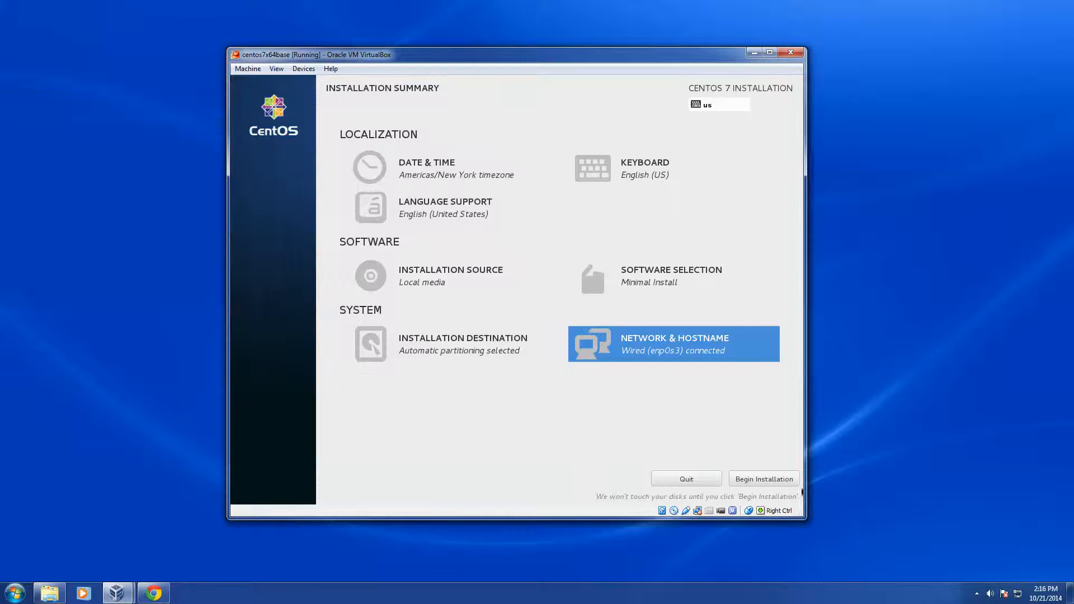
left_click(762, 478)
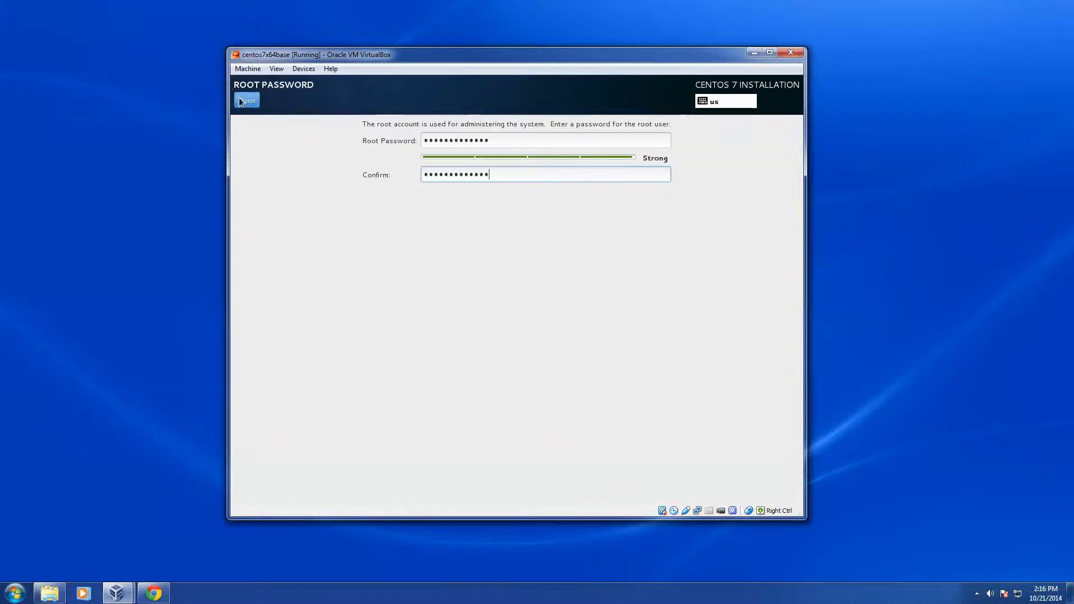
Confirm the entered root password with Done.
left_click(247, 100)
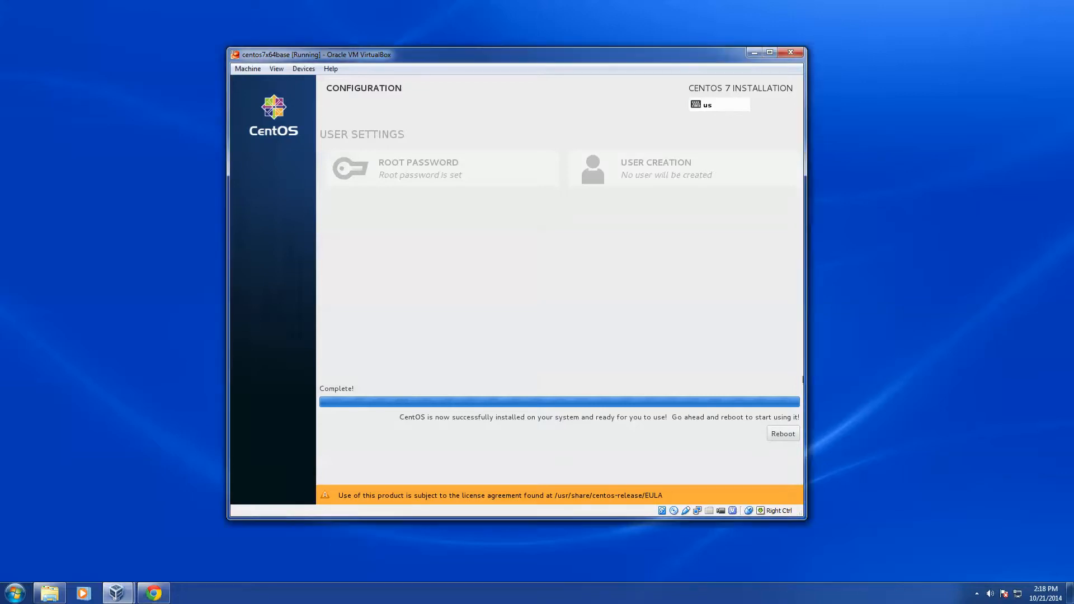
Reboot the VM into the newly installed CentOS 7 system.
left_click(782, 433)
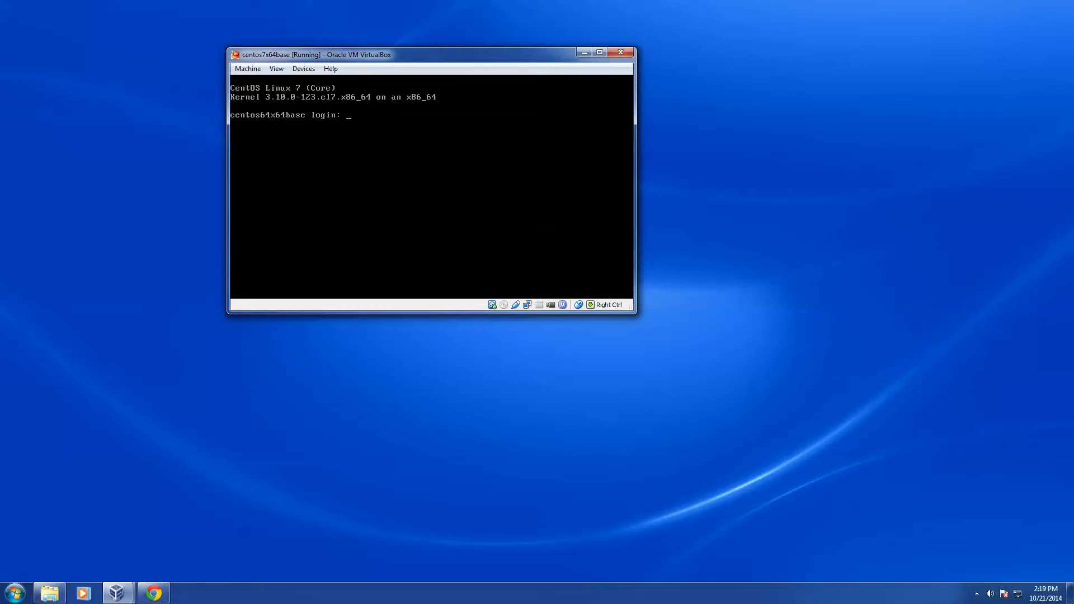
Log in as root at the text prompt and start entering the ip addr command.
type("root")
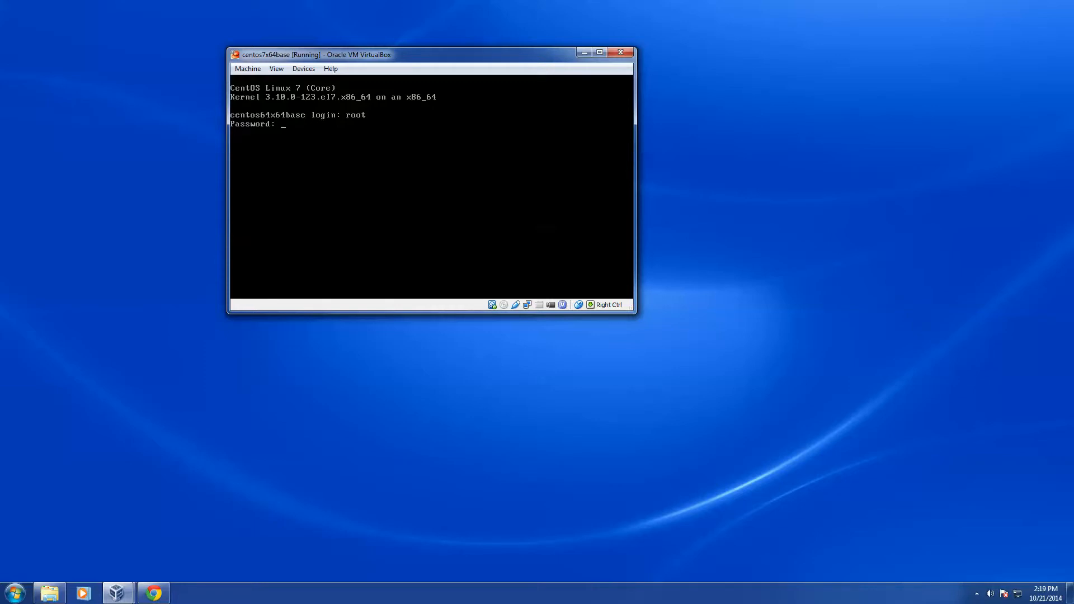
key("Return")
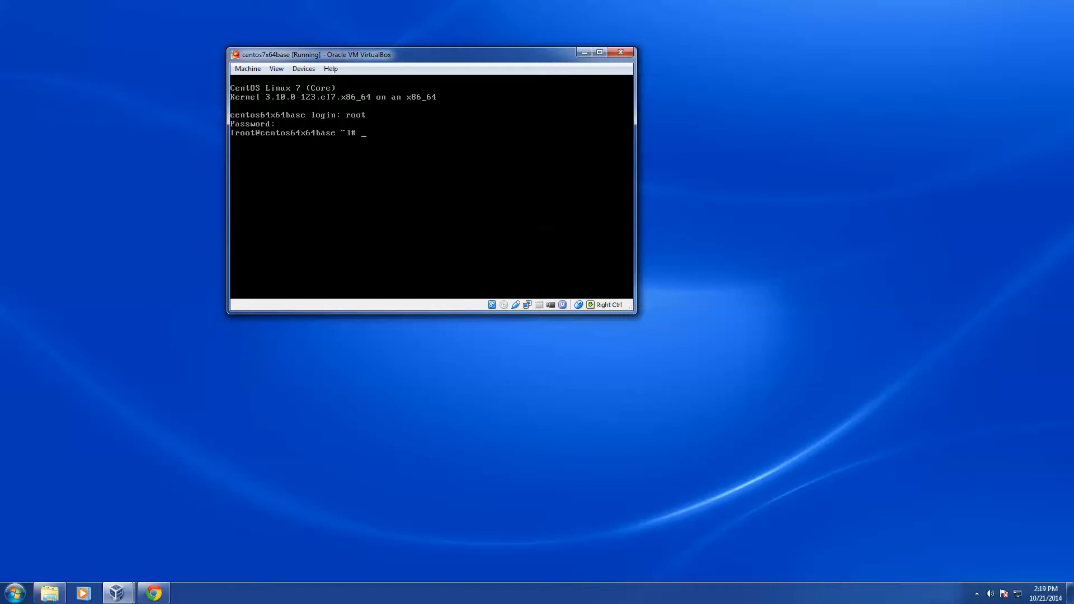
type("ip addr")
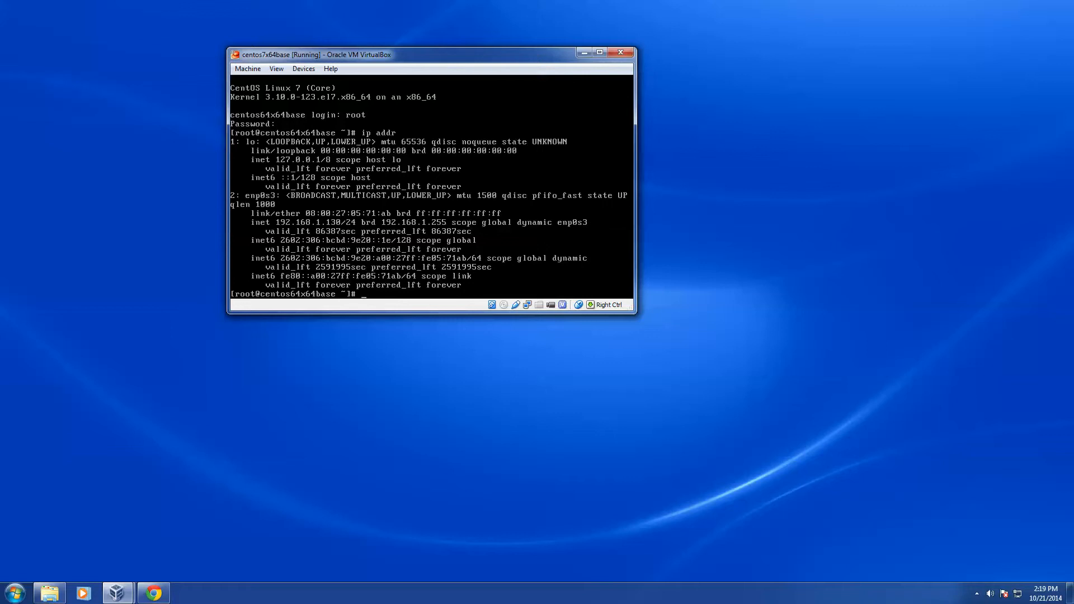
Run yum list to confirm the base and extras repositories load.
type("yum list")
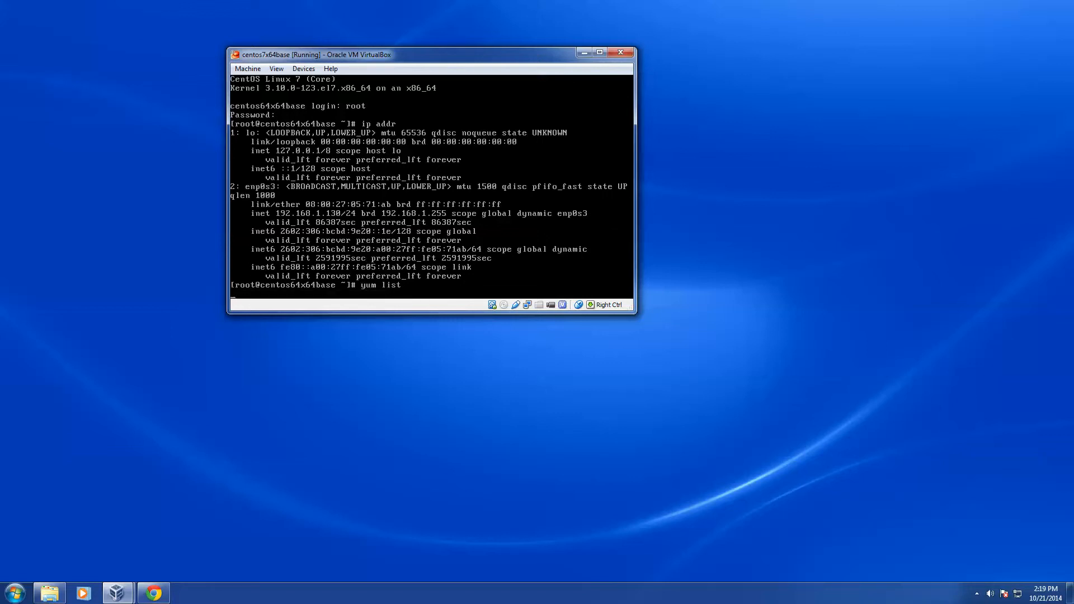
key("Return")
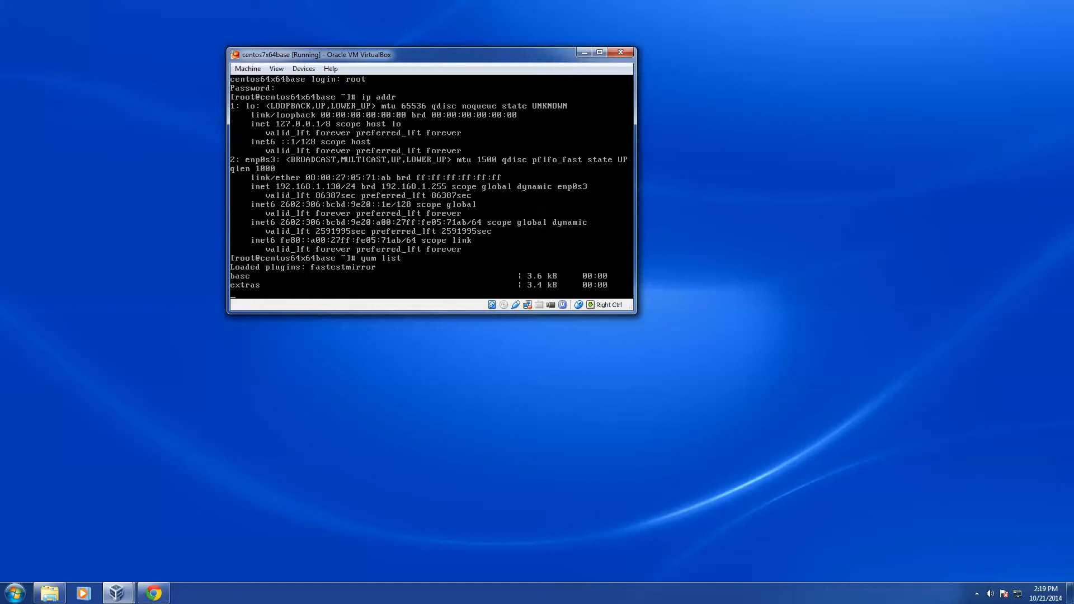